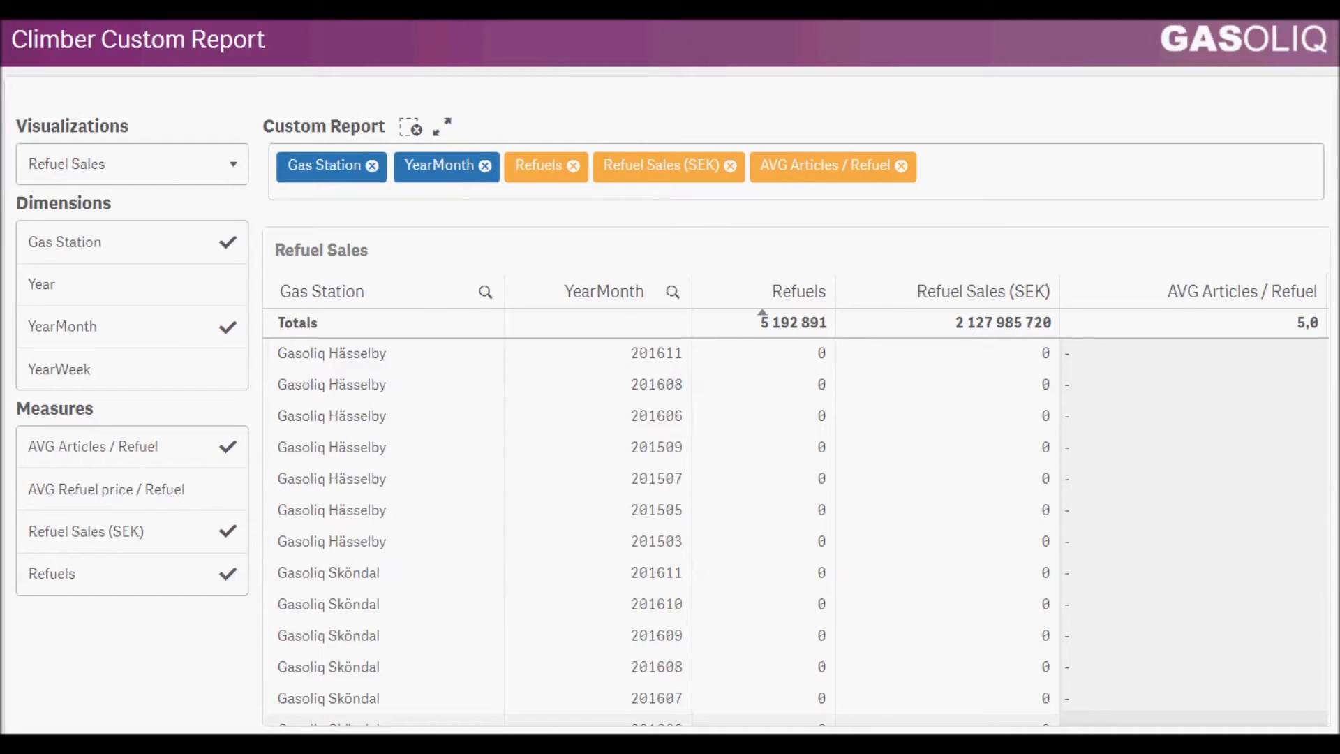
mouse_move(125, 173)
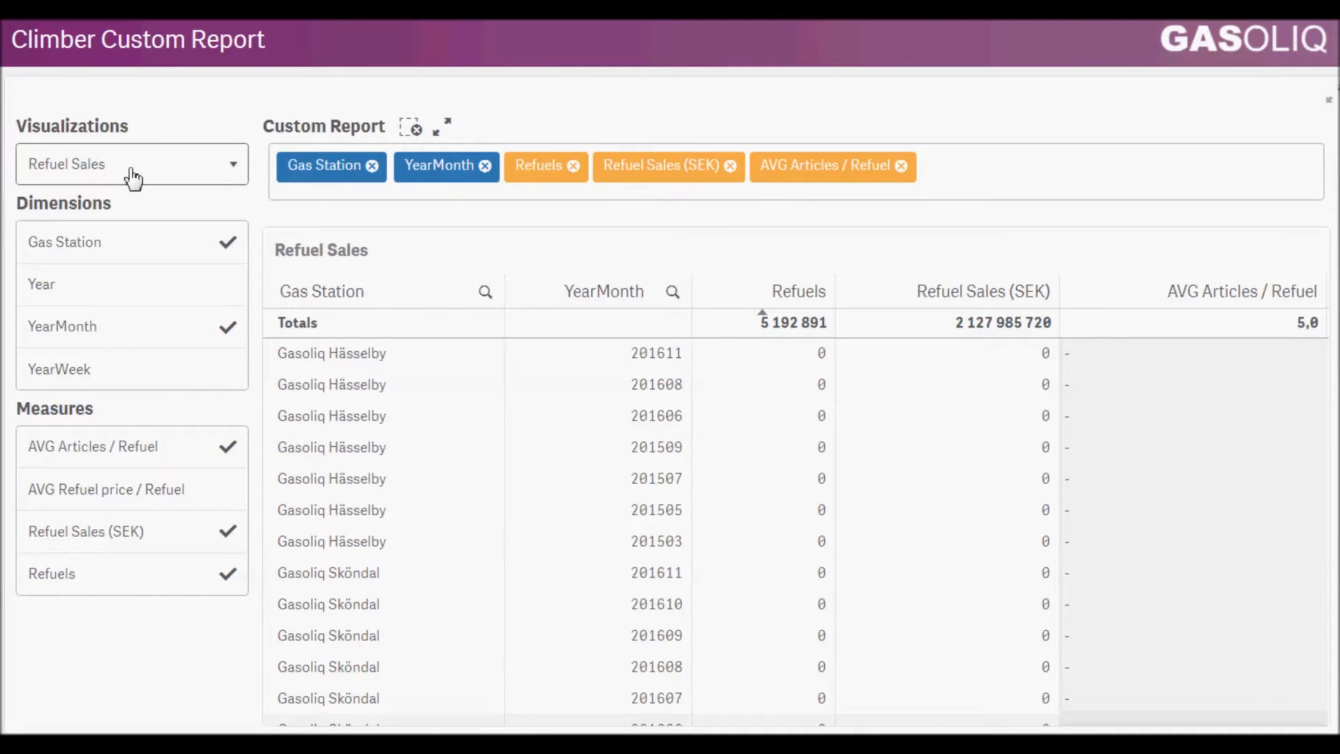
Step: Keep Refuel Sales as the visualization and toggle AVG Articles / Refuel off, on and off again
click(132, 165)
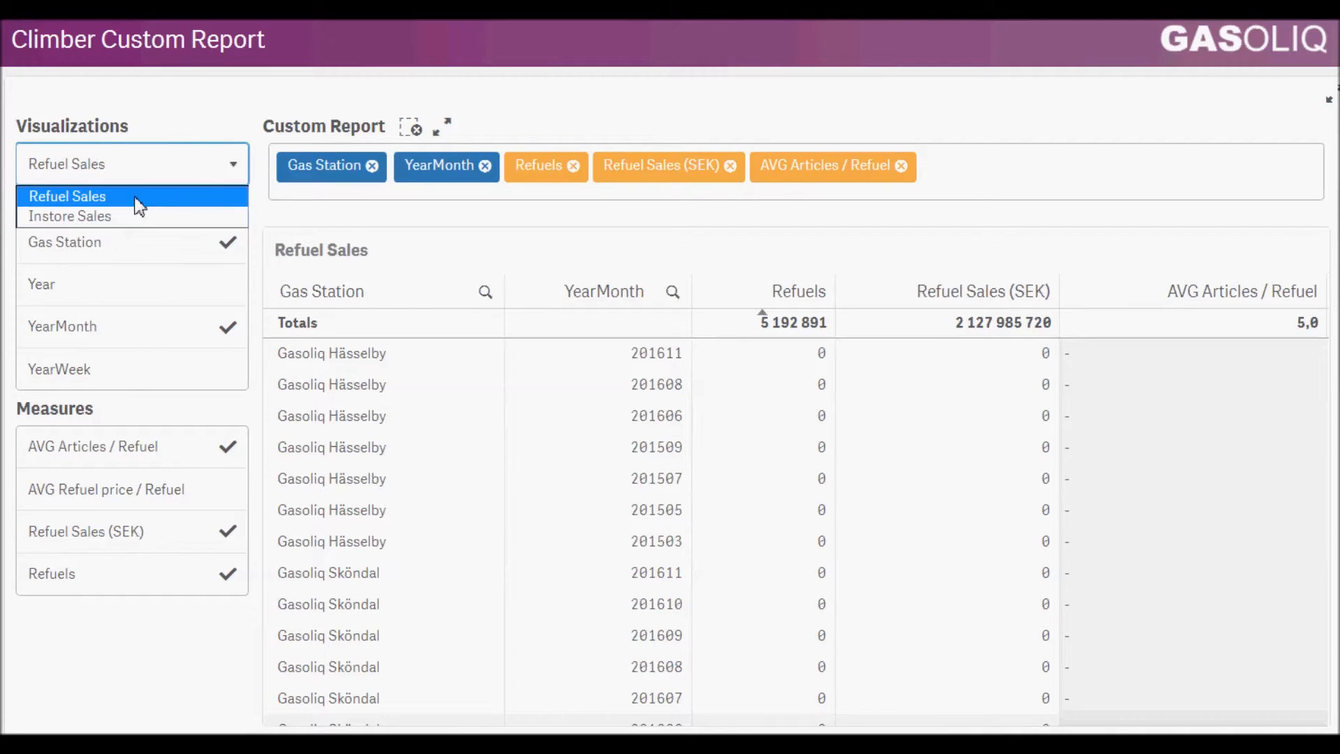
click(63, 195)
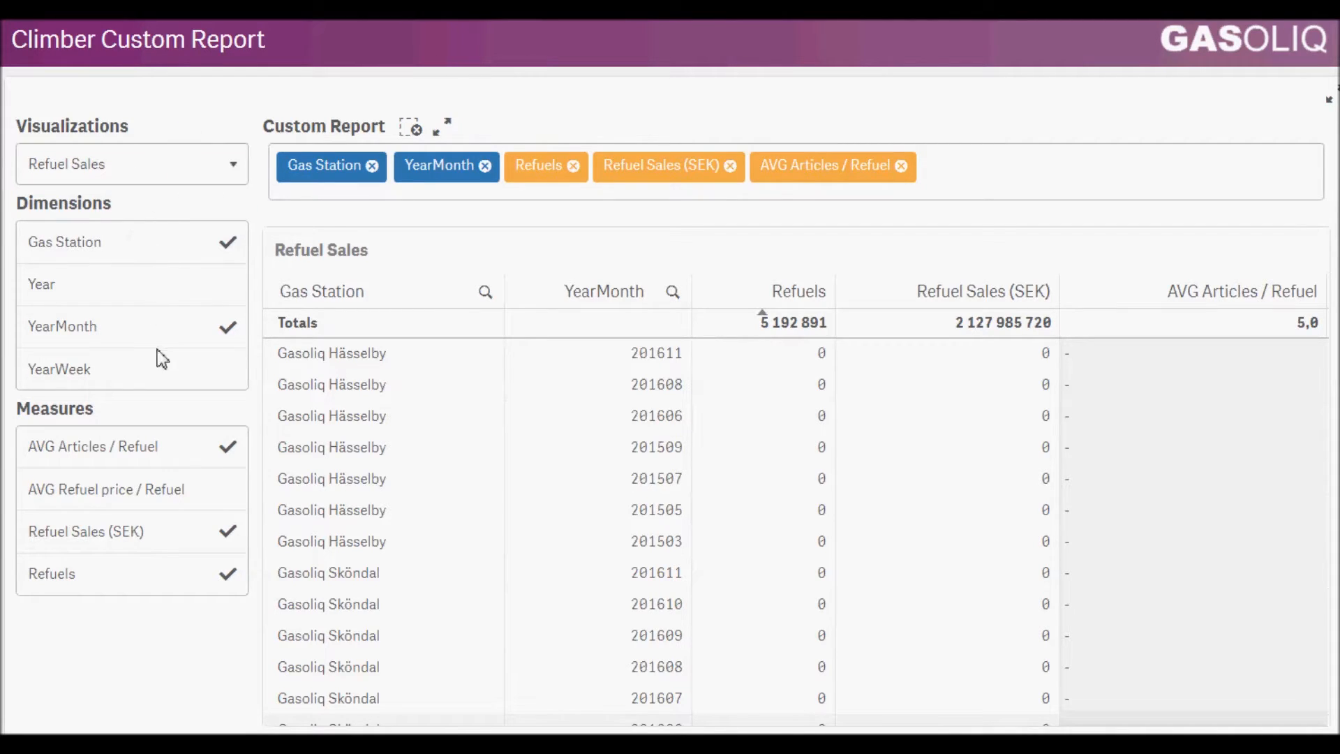
click(91, 446)
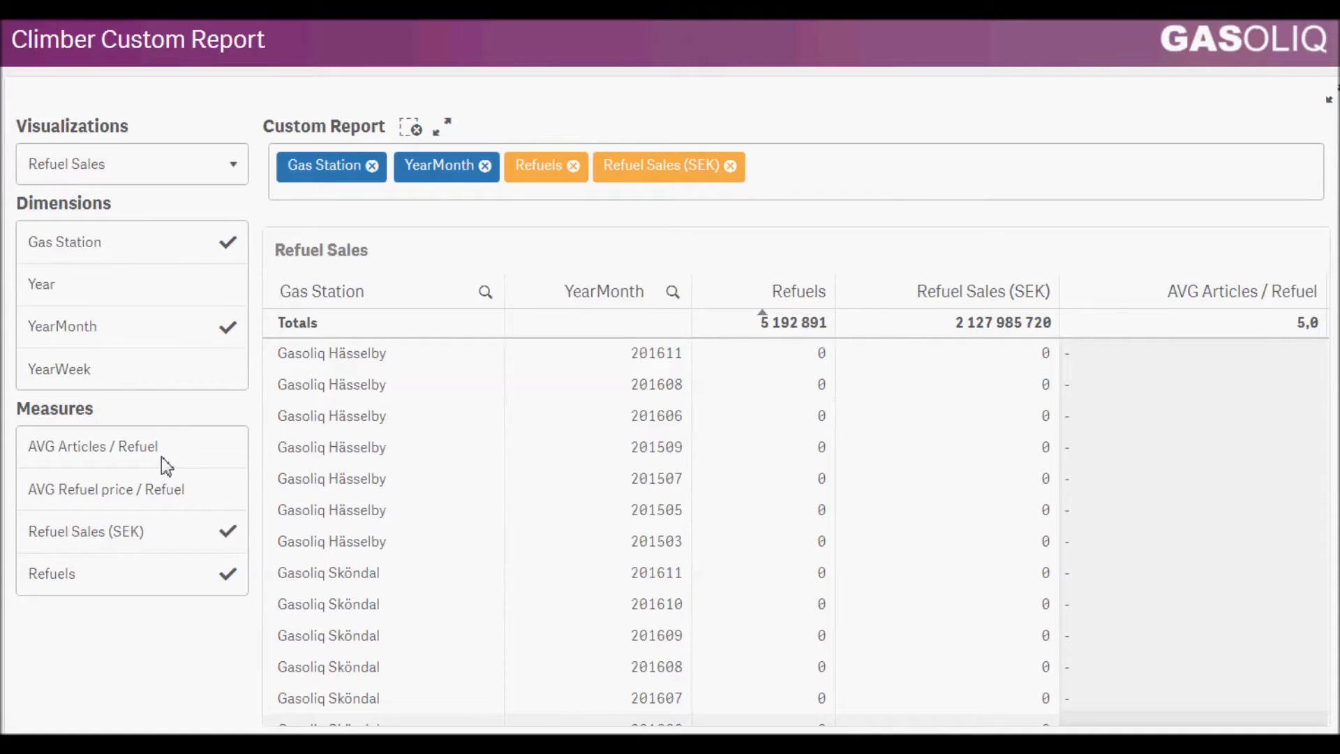
click(92, 447)
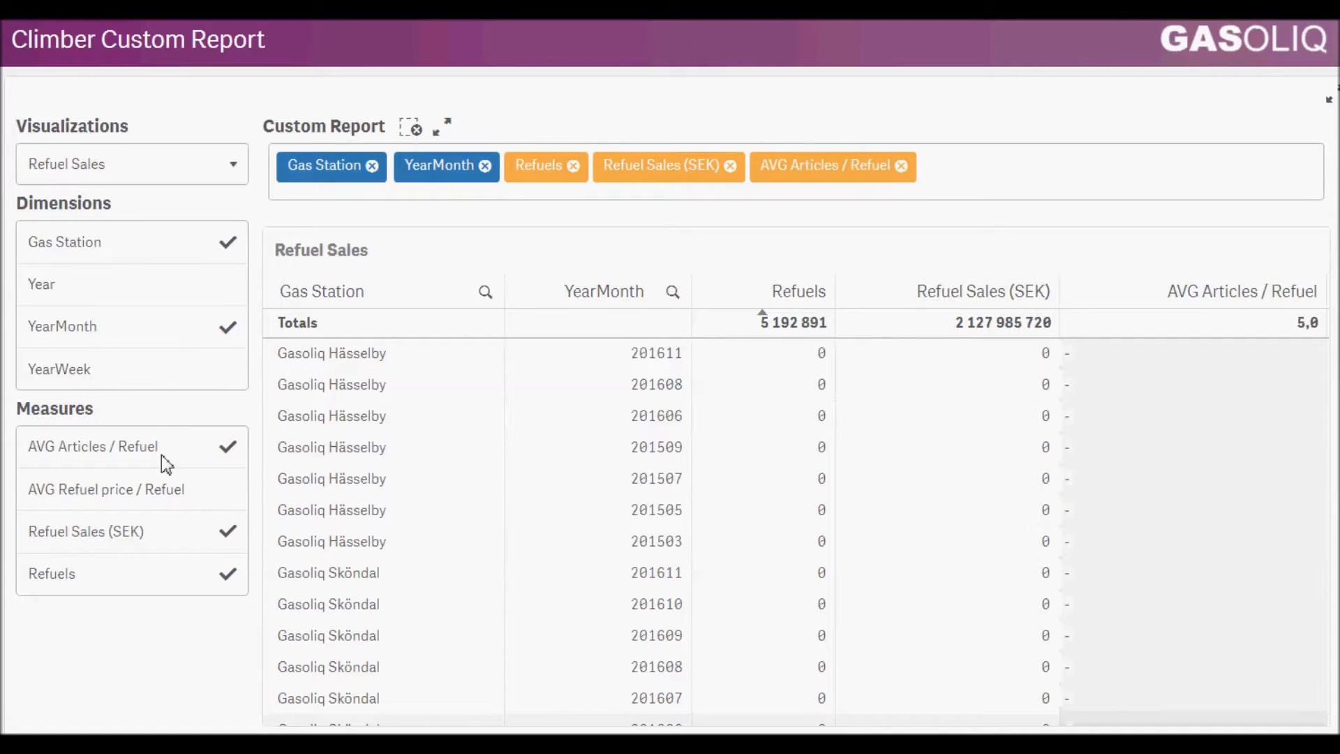
click(904, 166)
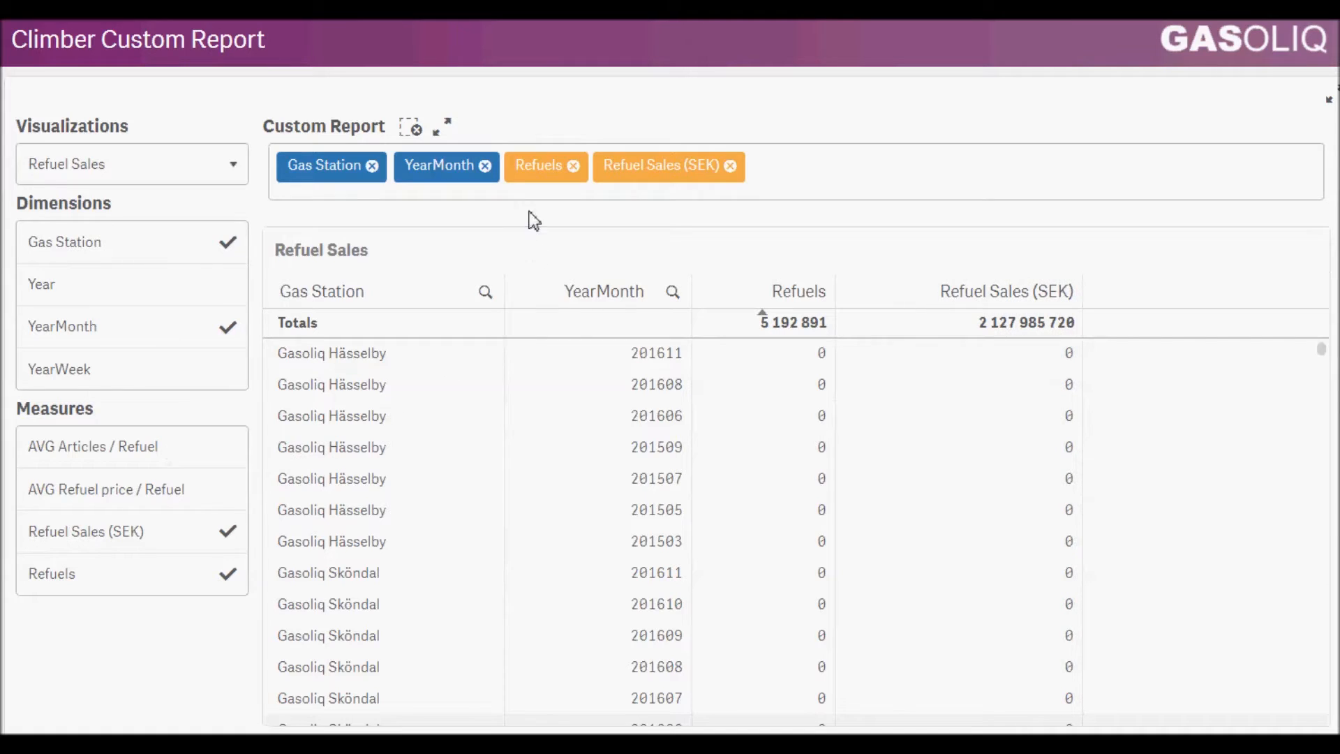
mouse_move(444, 174)
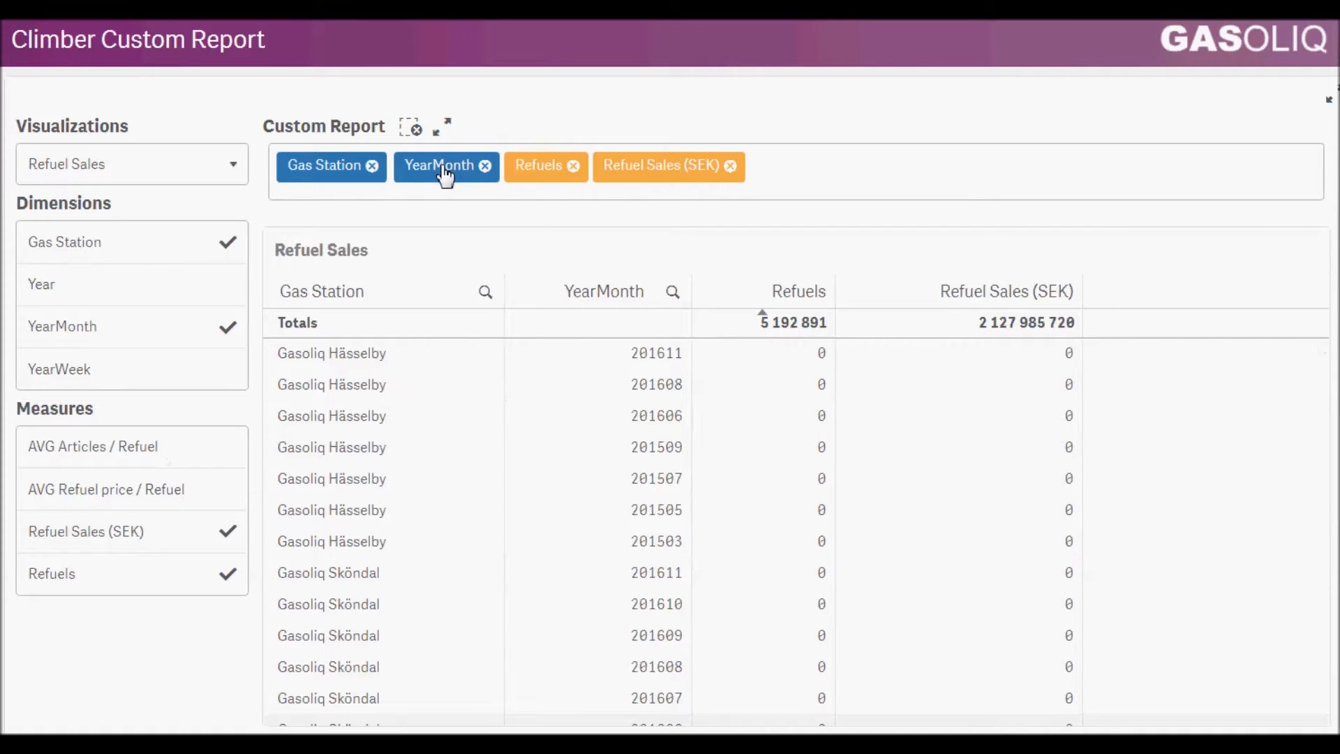
drag(439, 165, 474, 172)
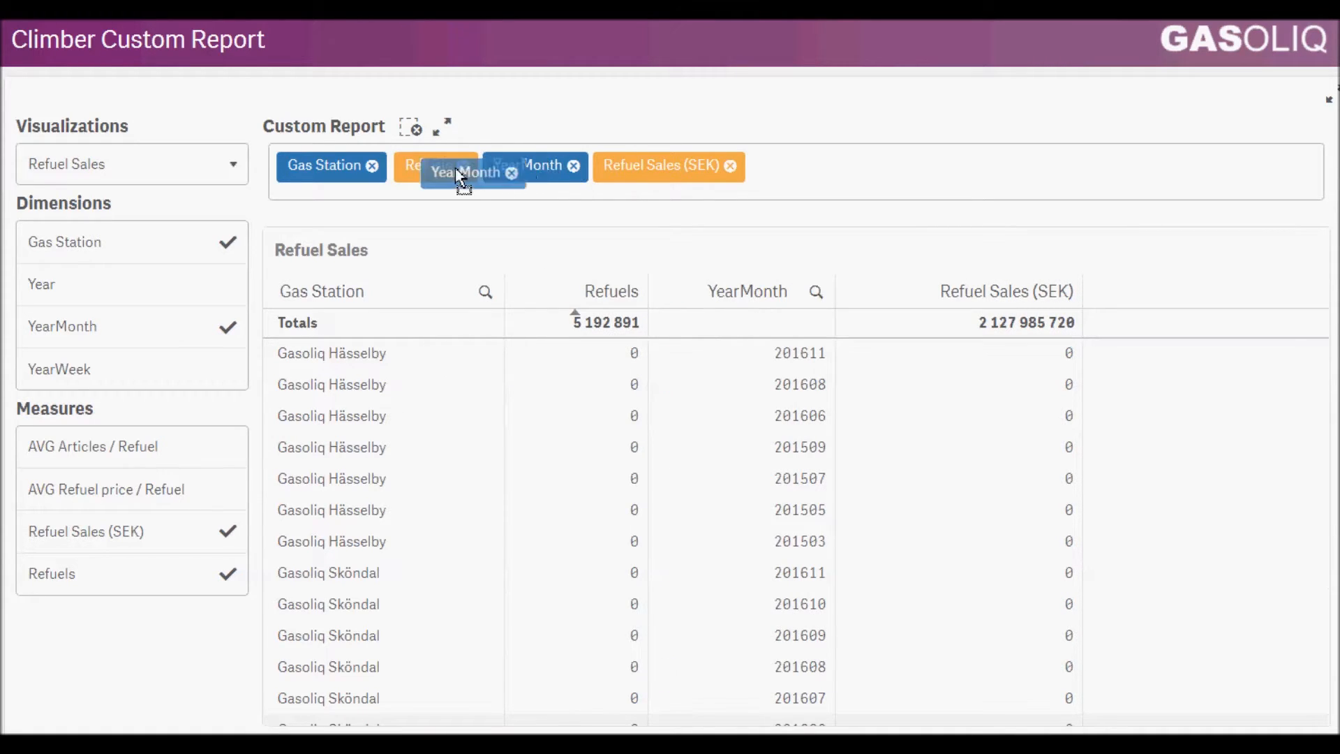
drag(464, 172, 402, 164)
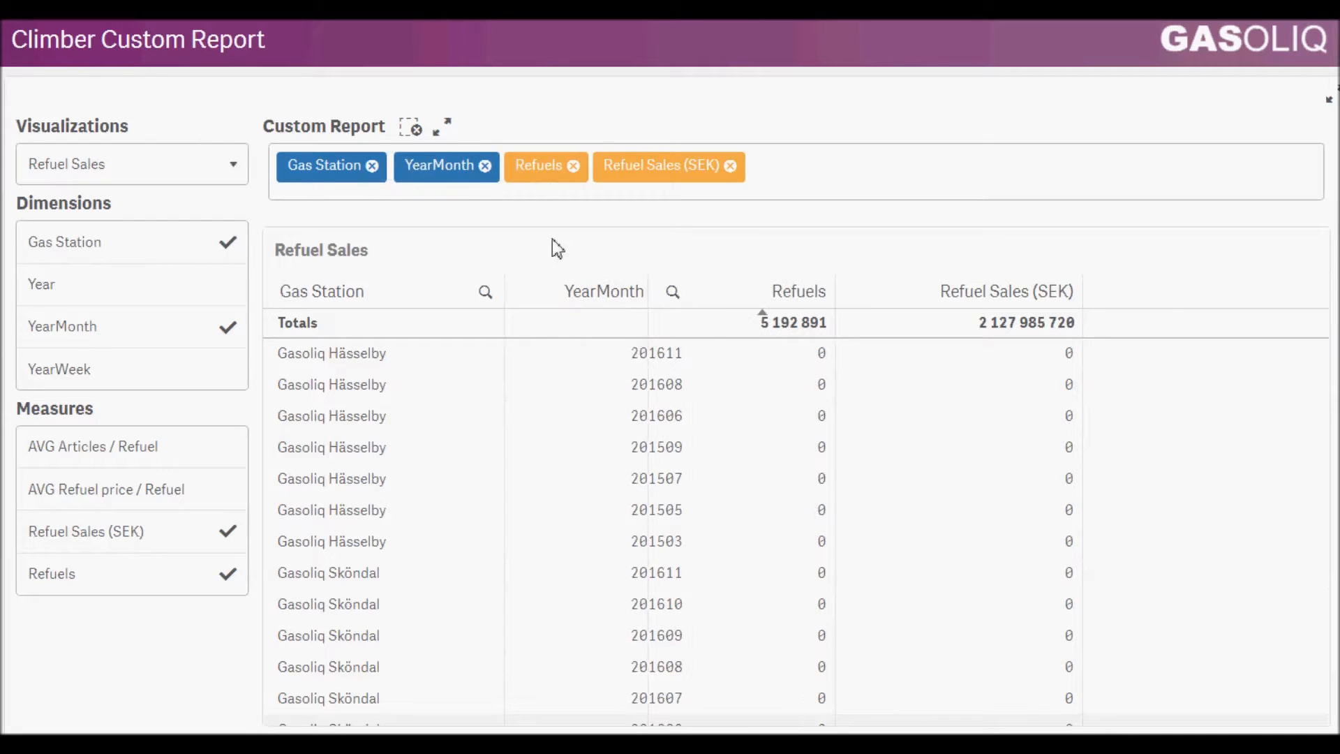
click(799, 290)
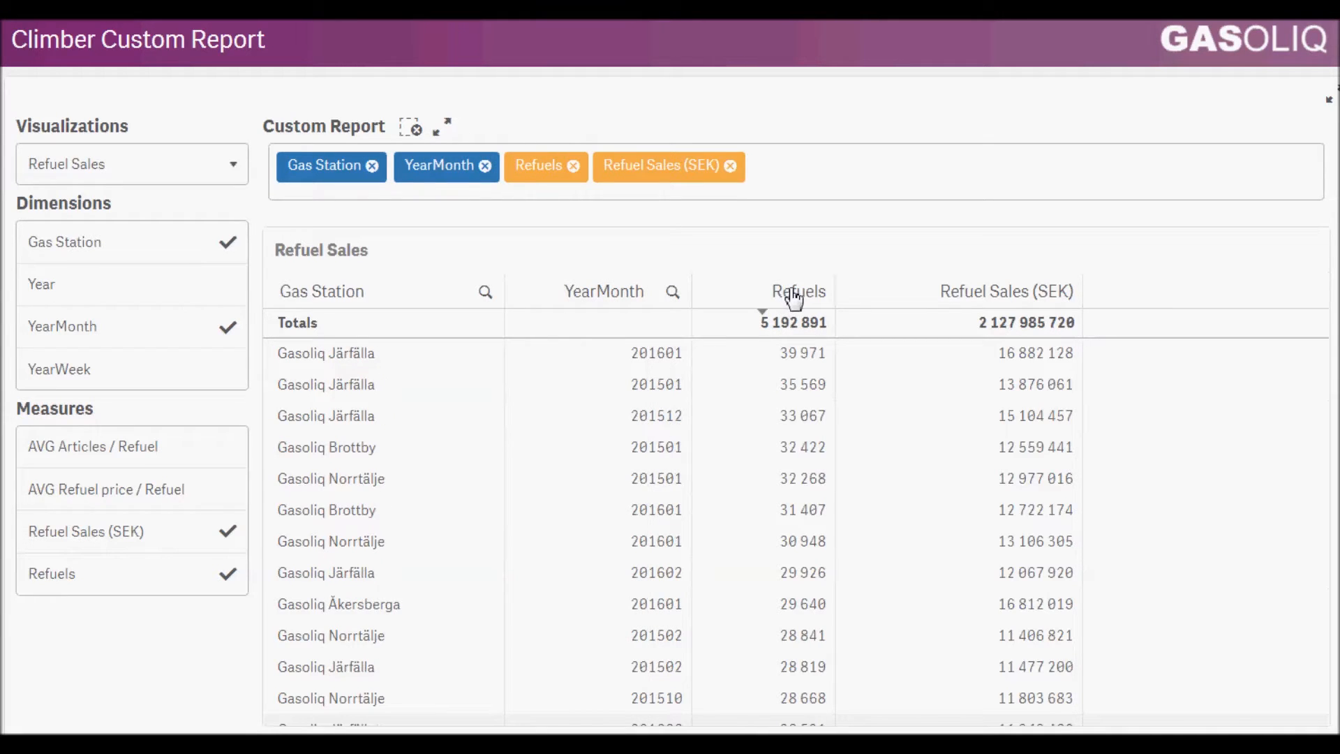
click(797, 290)
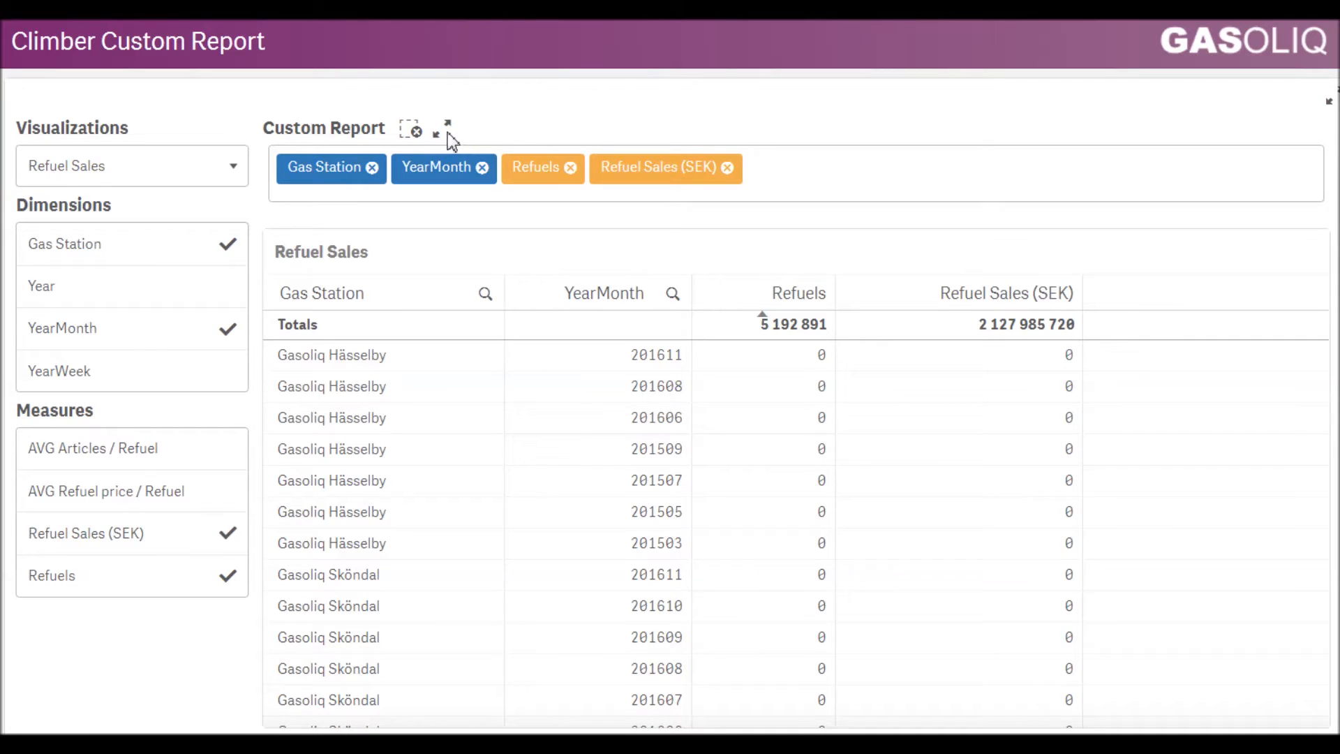
click(444, 127)
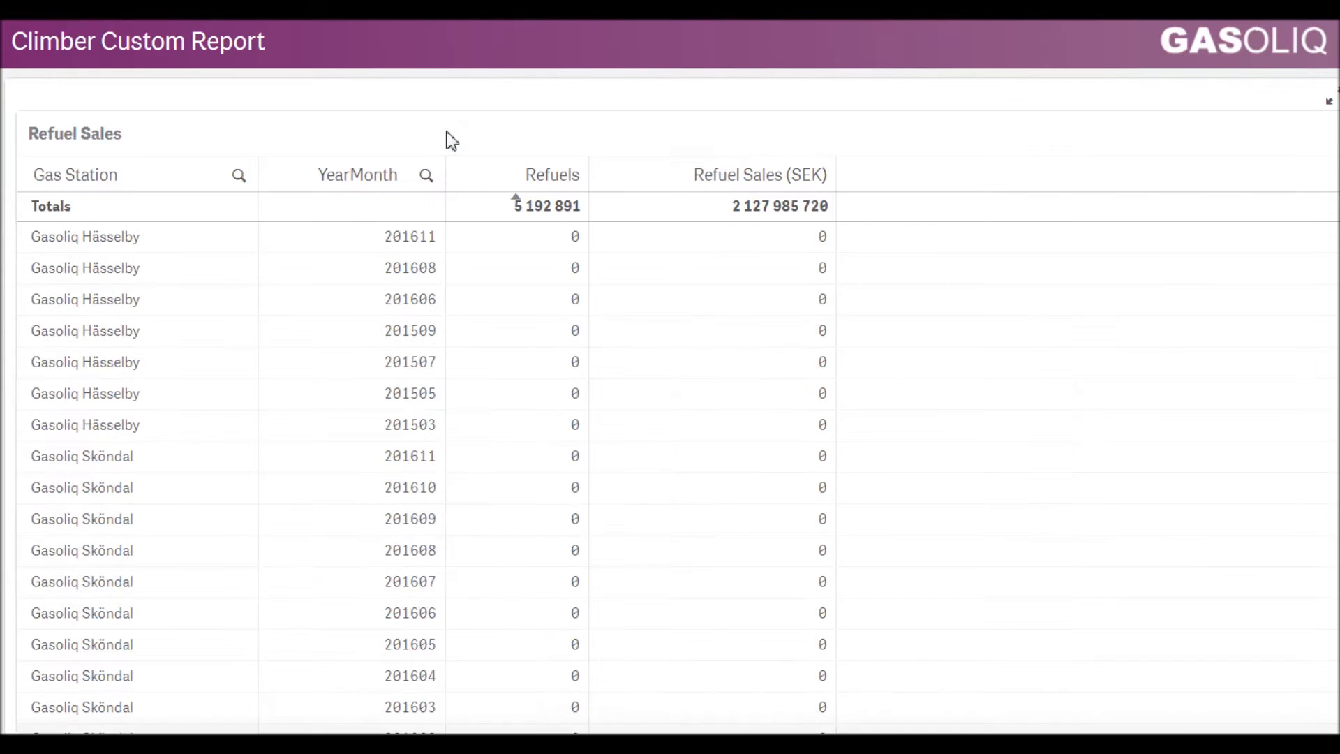
click(1329, 100)
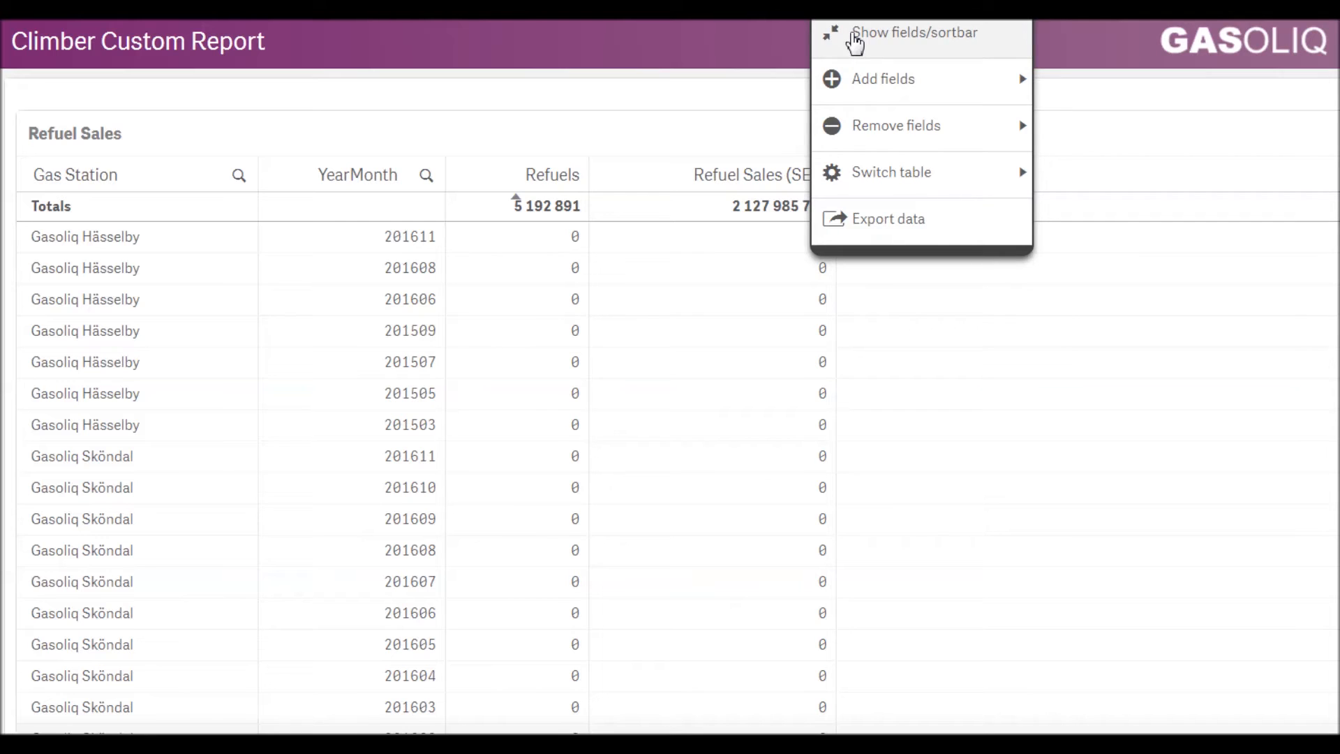
click(910, 33)
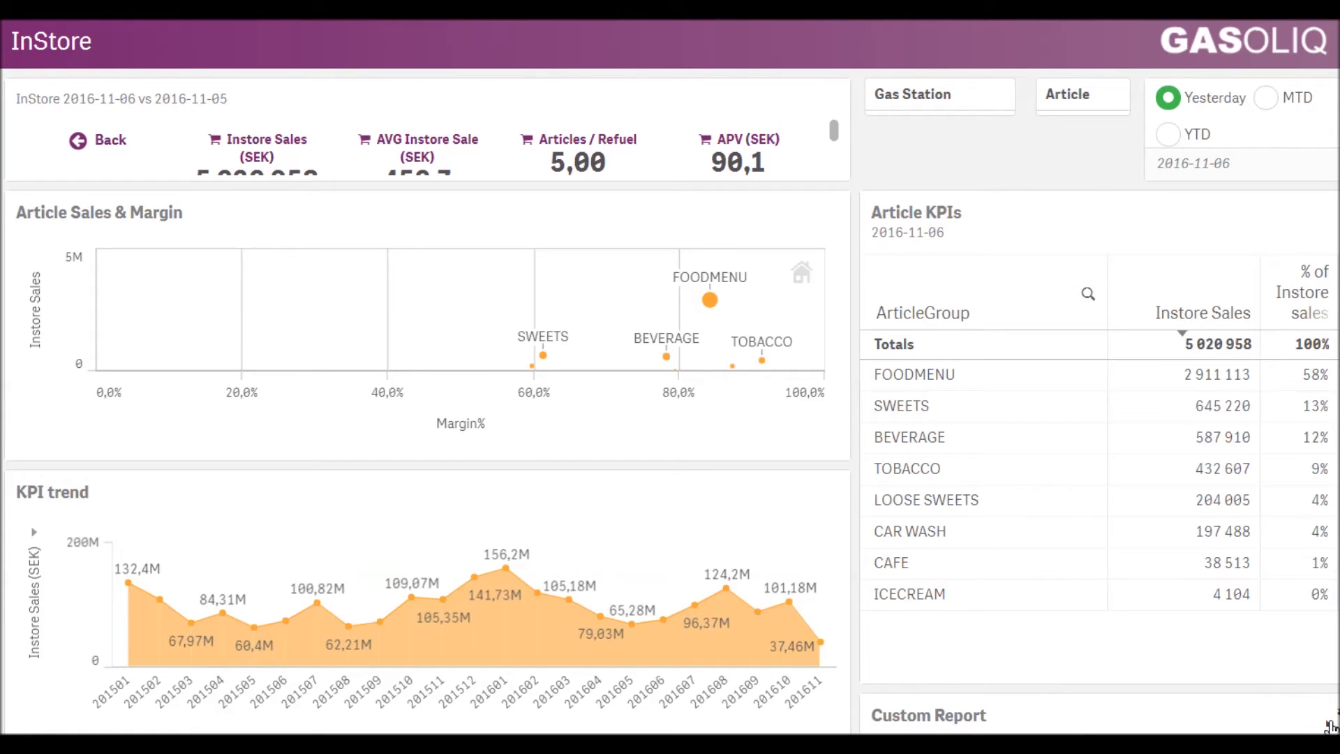
Step: Return to the Climber Custom Report sheet via the Custom Report tile on the InStore sheet
click(927, 715)
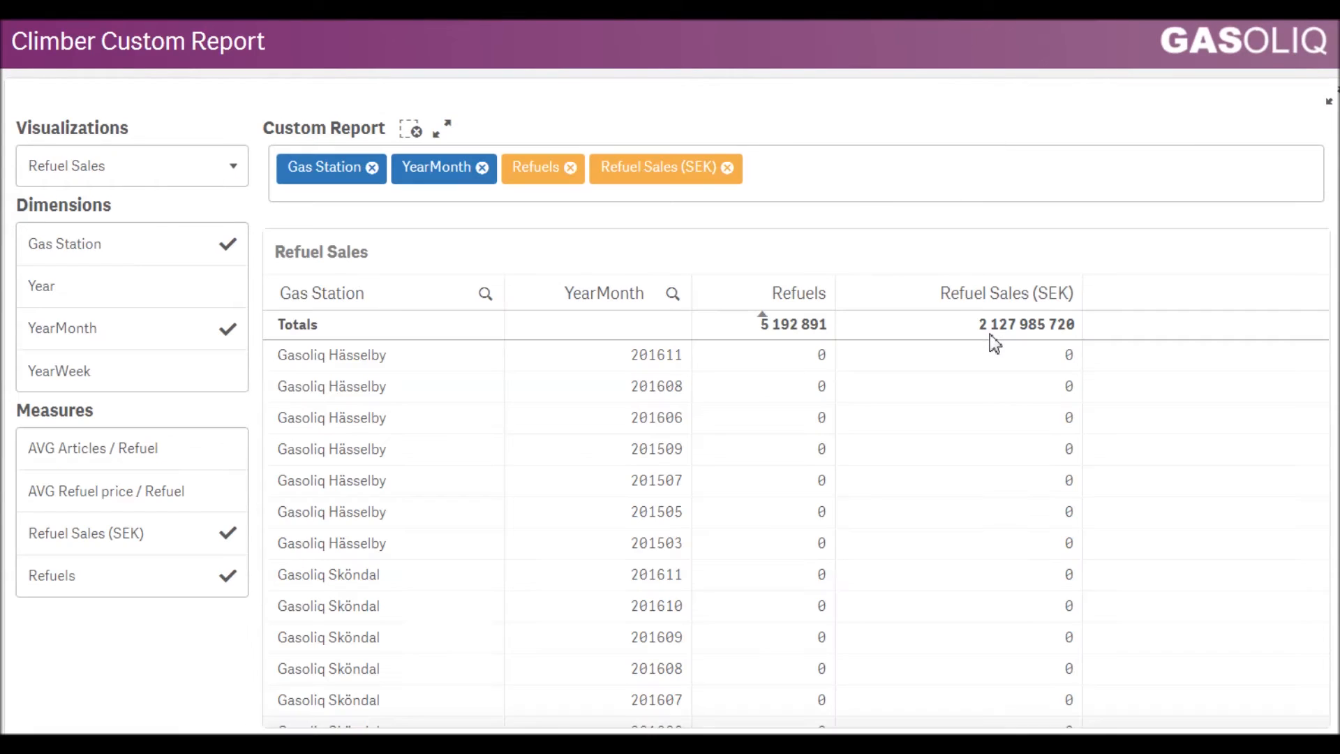
mouse_move(1097, 357)
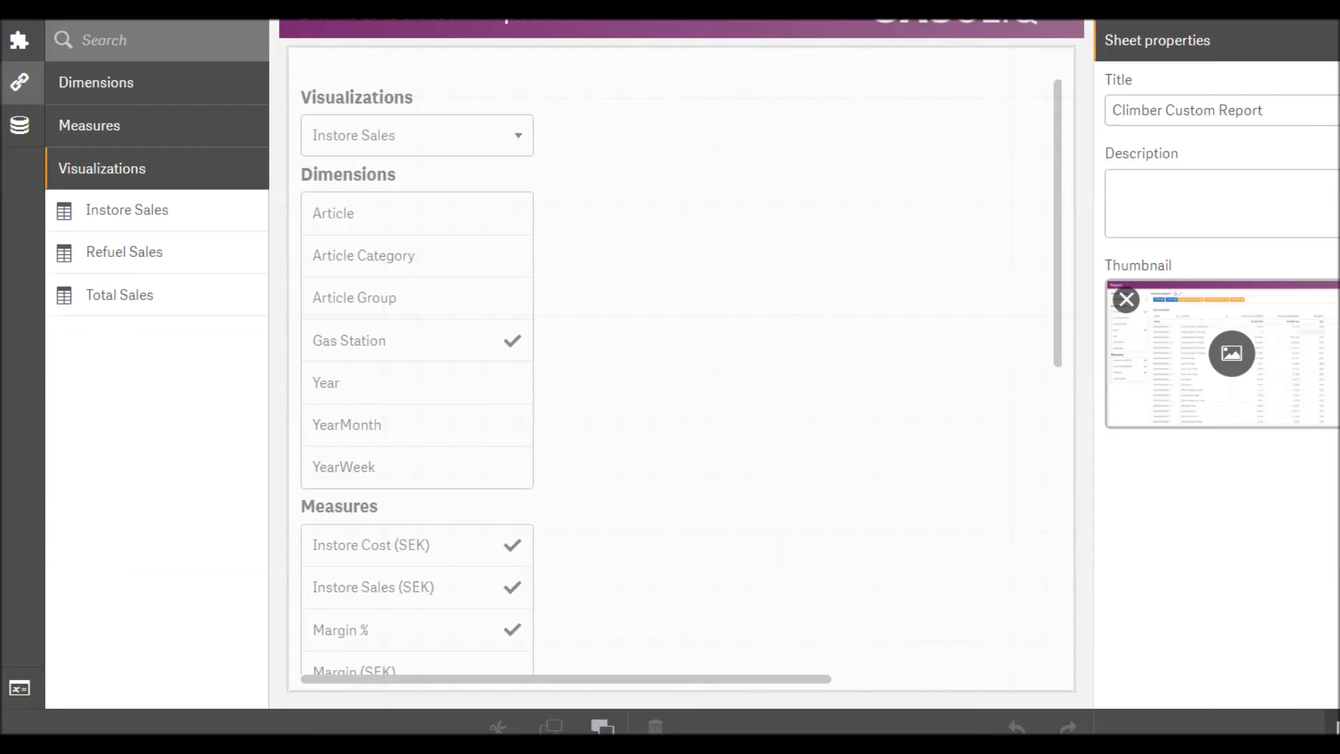
Step: Preview the Instore Sales master visualization under Master items and start editing it
click(140, 217)
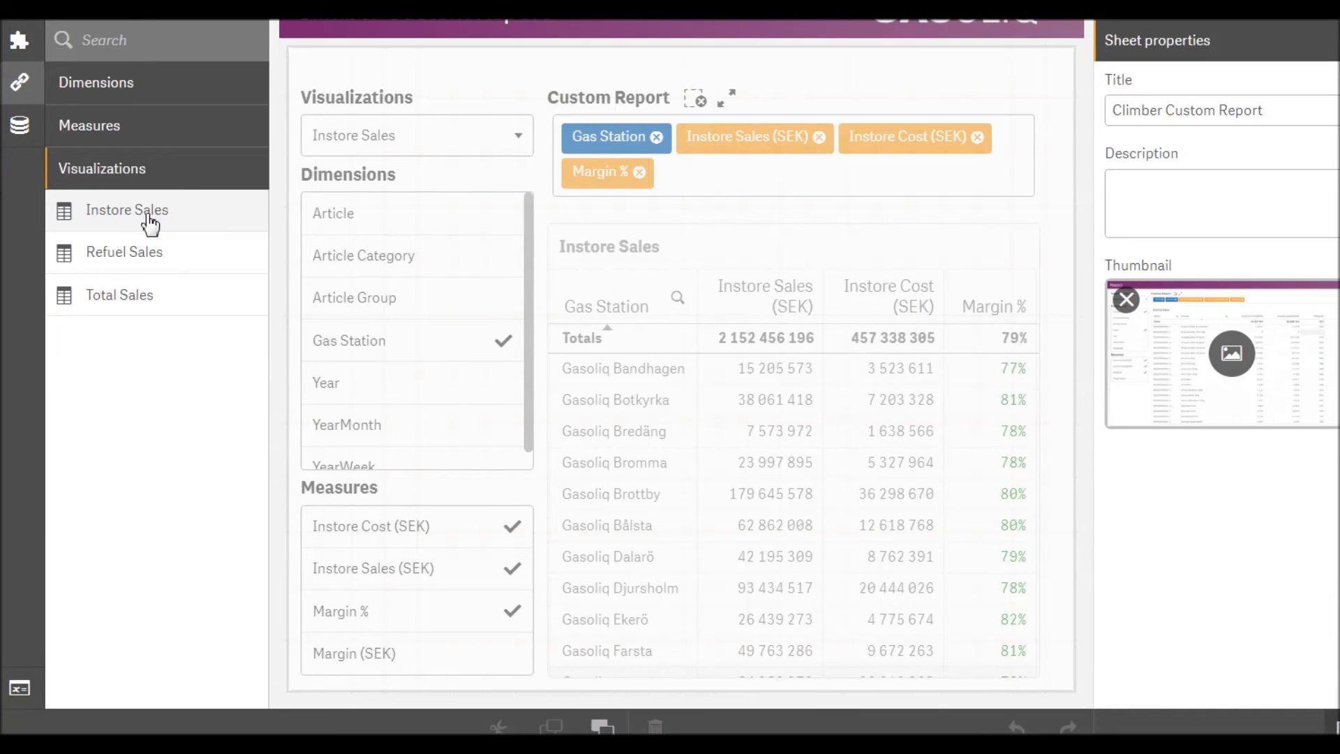
click(126, 210)
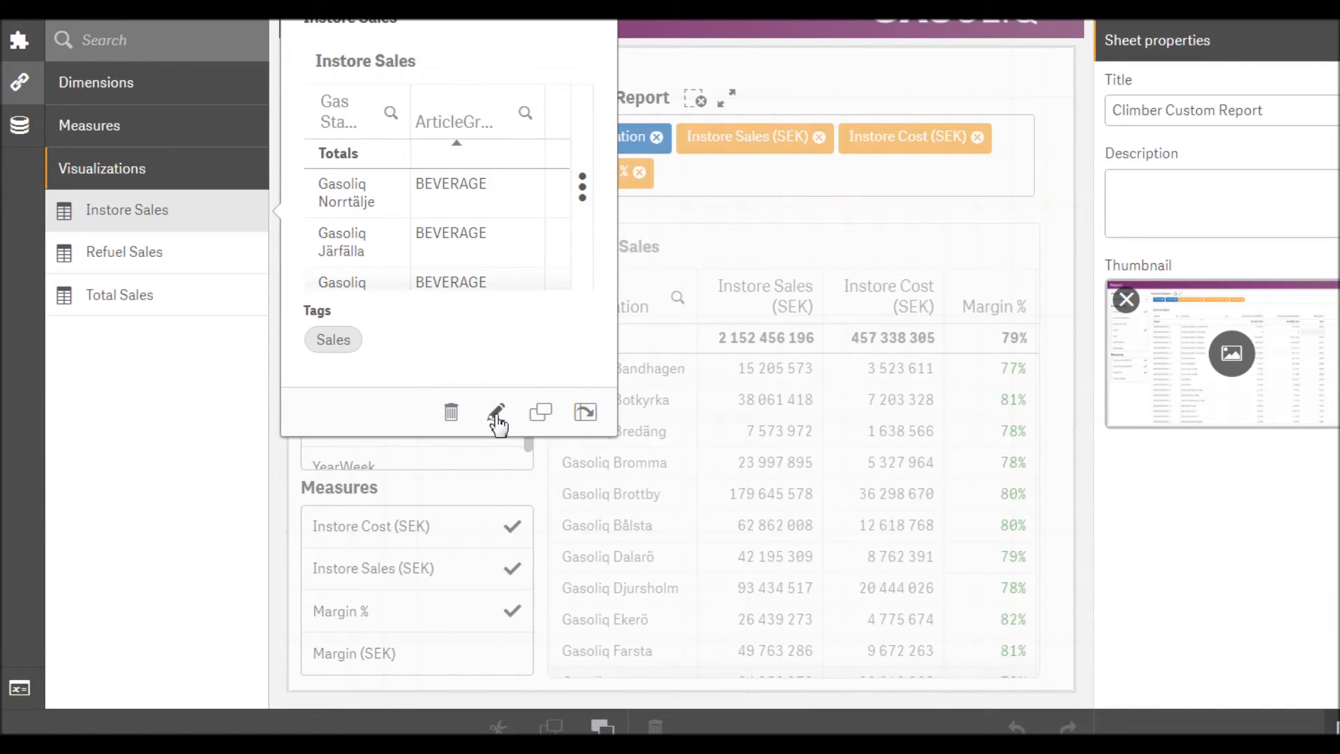
click(494, 410)
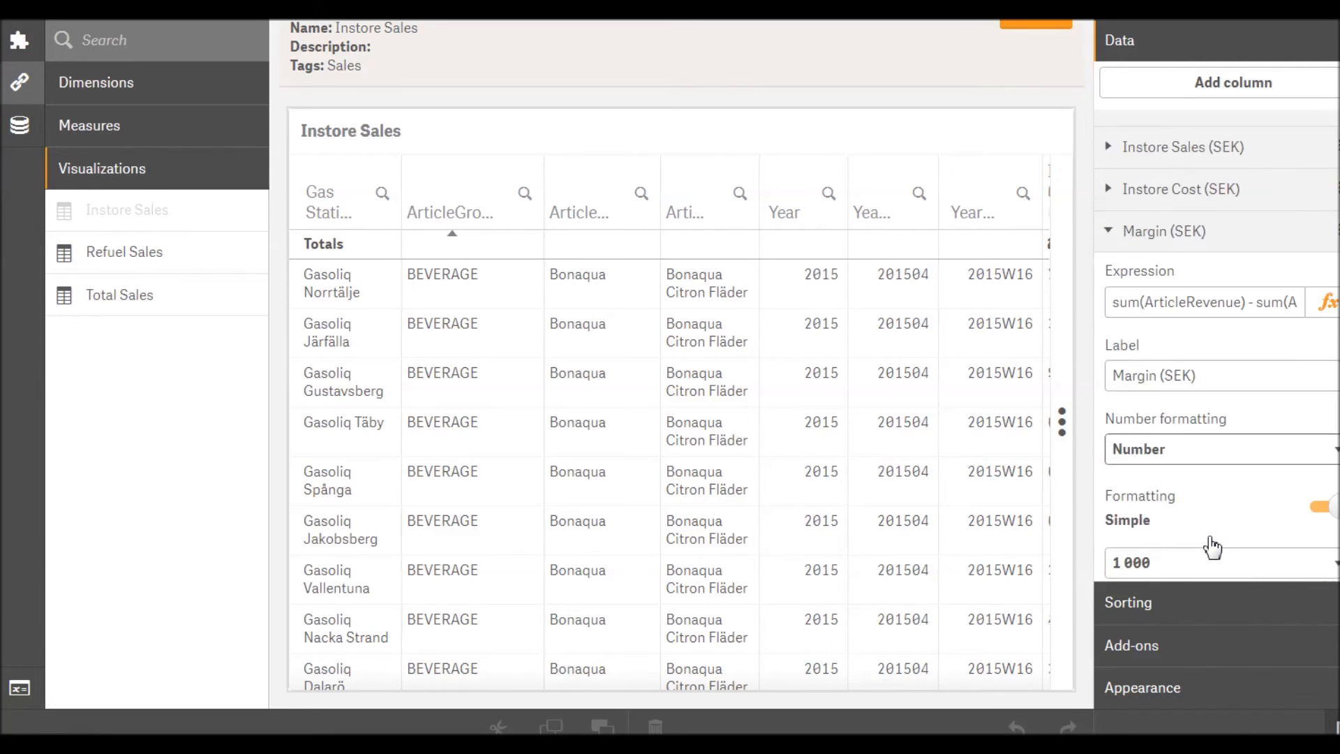
scroll(down, 3)
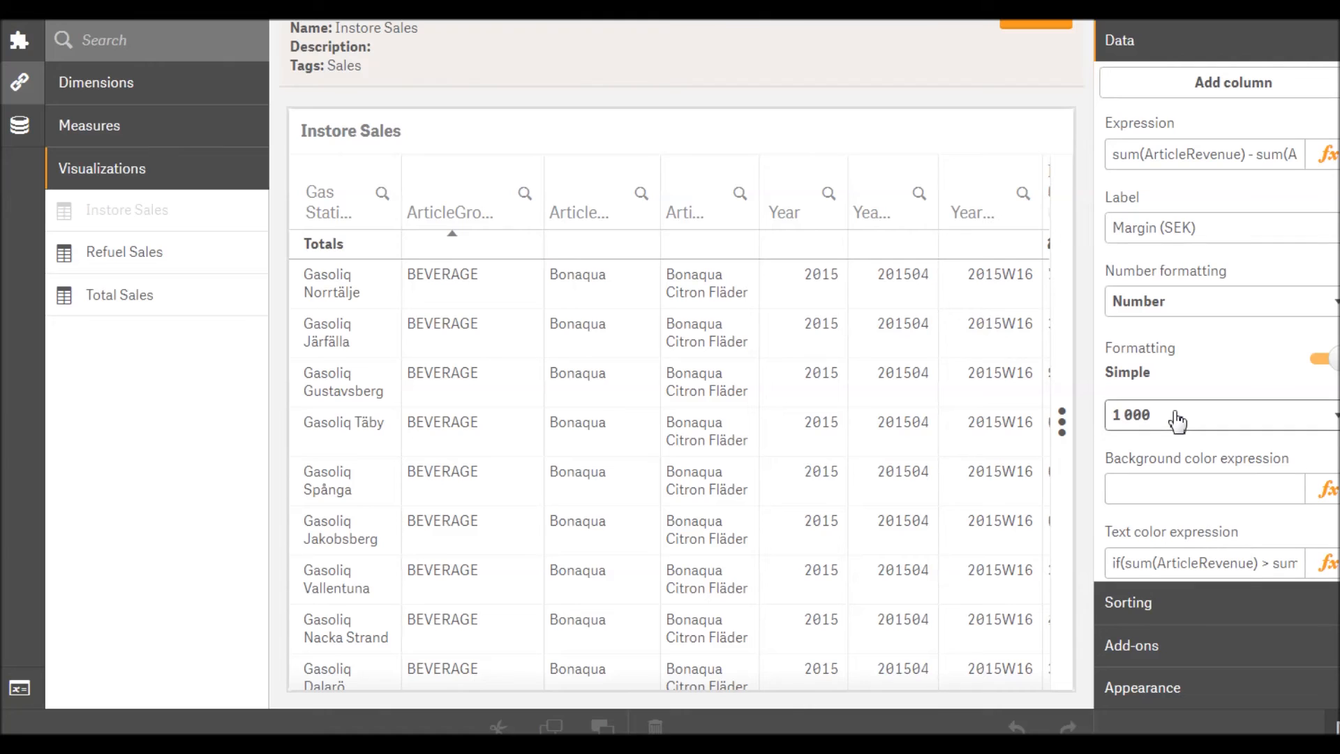
mouse_move(1167, 294)
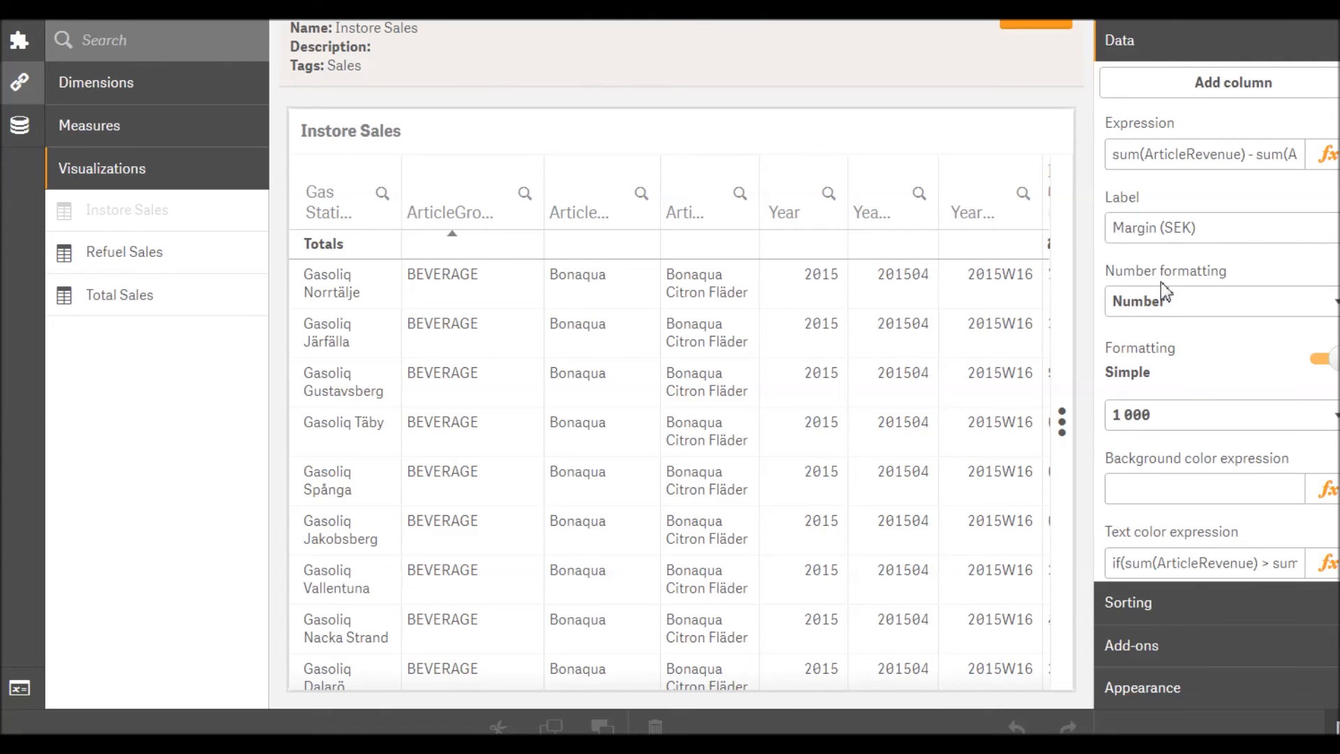
scroll(down, 3)
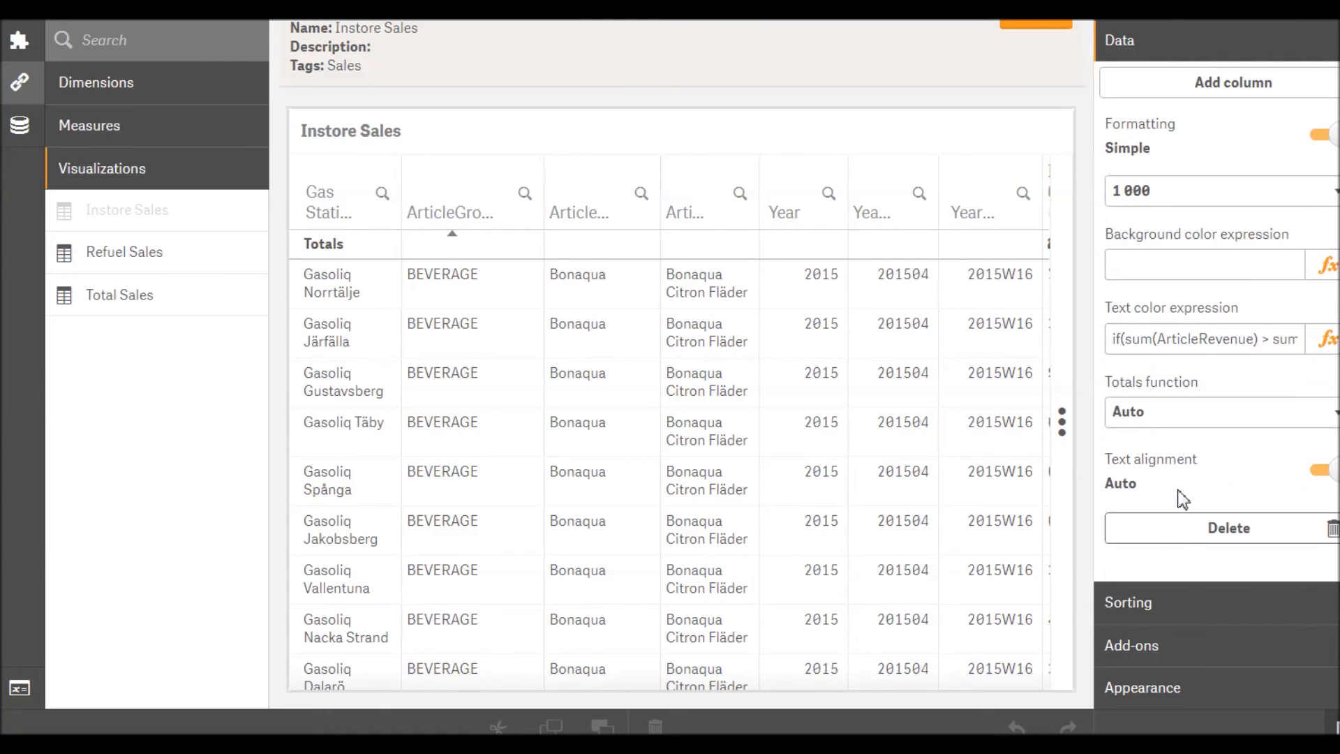